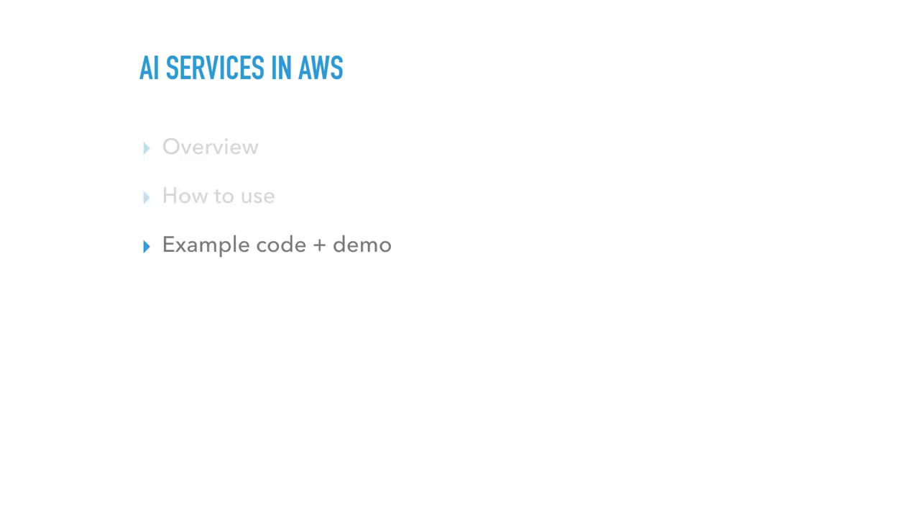
Advance from the agenda to the AI in Sci-Fi slide with two film images
key(Right)
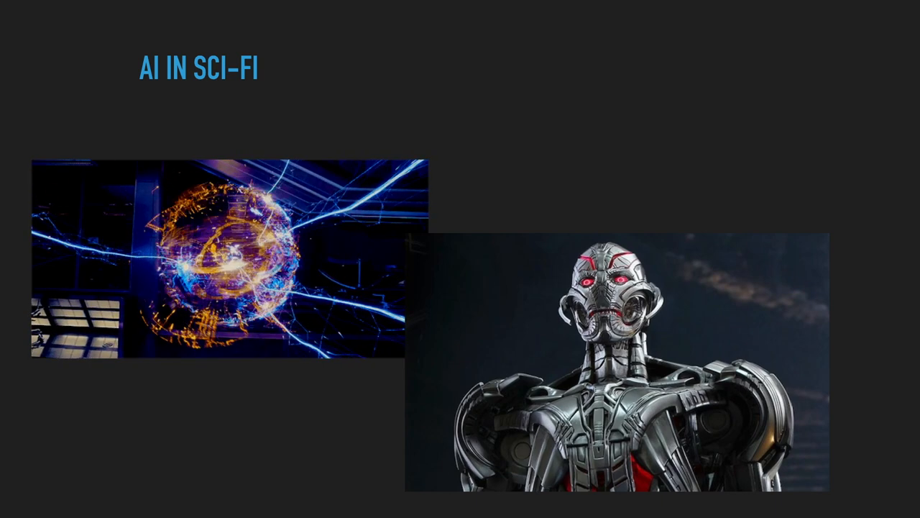
Advance to the Everyday AI slide on voice assistants, chatbots and scheduling assistants
key(Right)
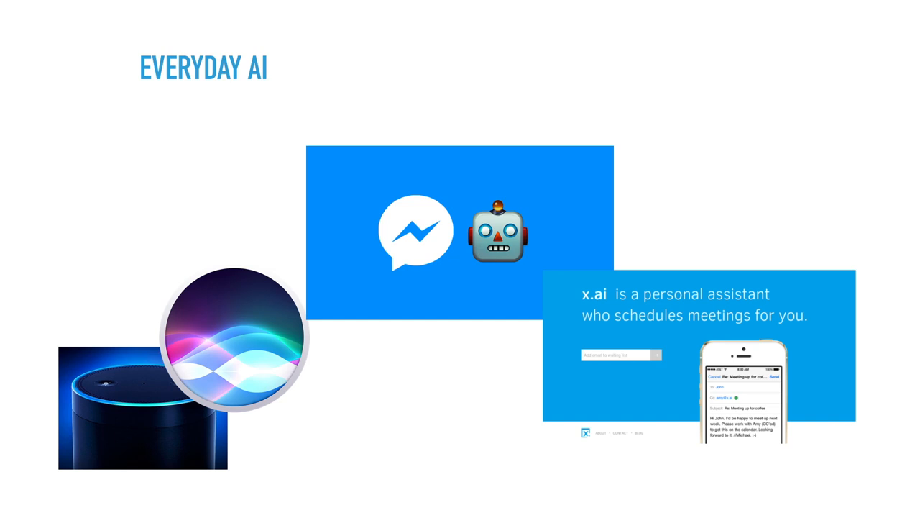
key(Right)
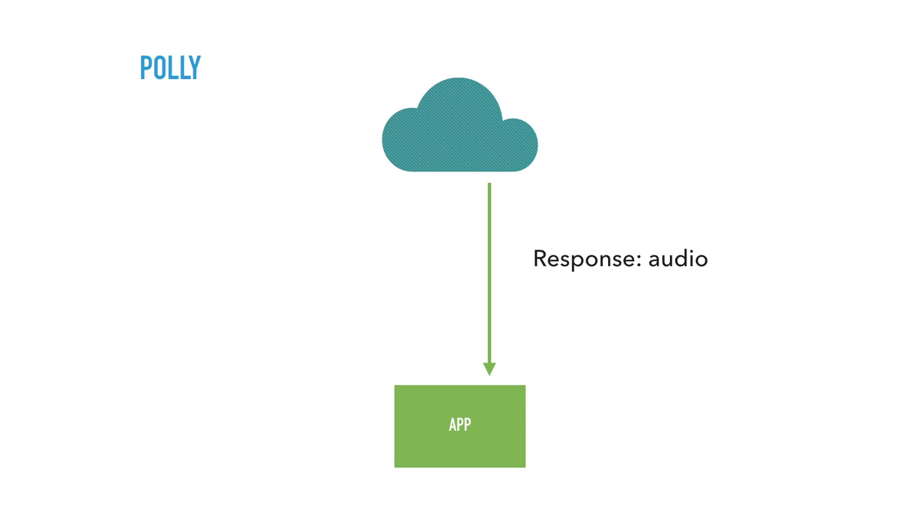
Advance to the Polly example slide with voice choices and 'Hi! My name is Joanna.'
key(Right)
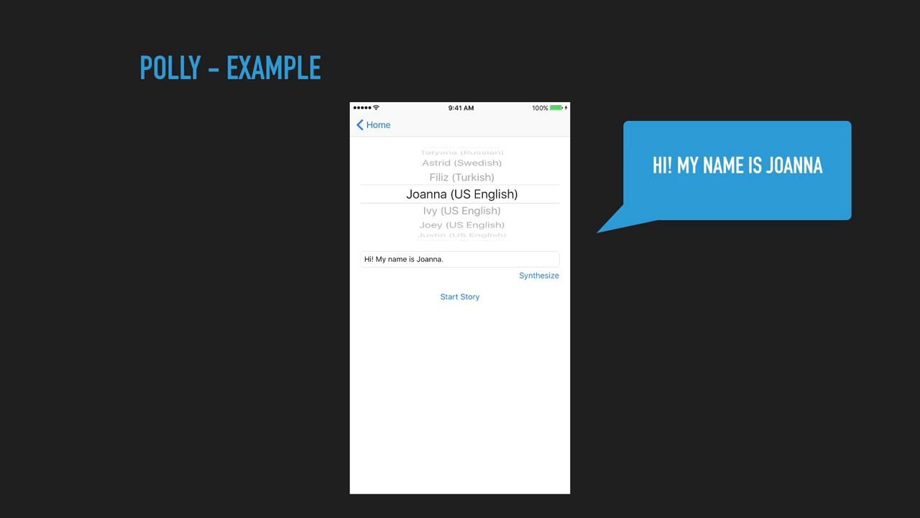
Start the Polly example demo, showing The Cat in the Hat story page
click(460, 296)
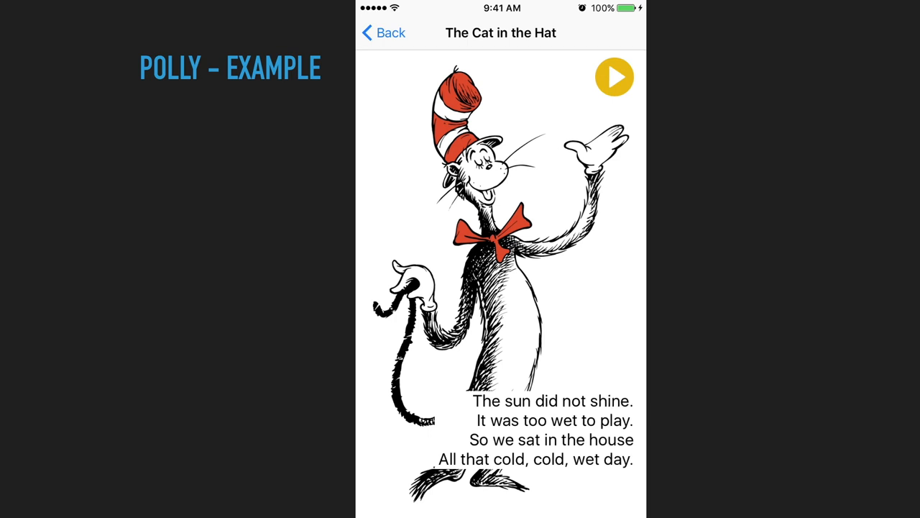
Play The Cat in the Hat narration in the embedded Polly demo
click(614, 77)
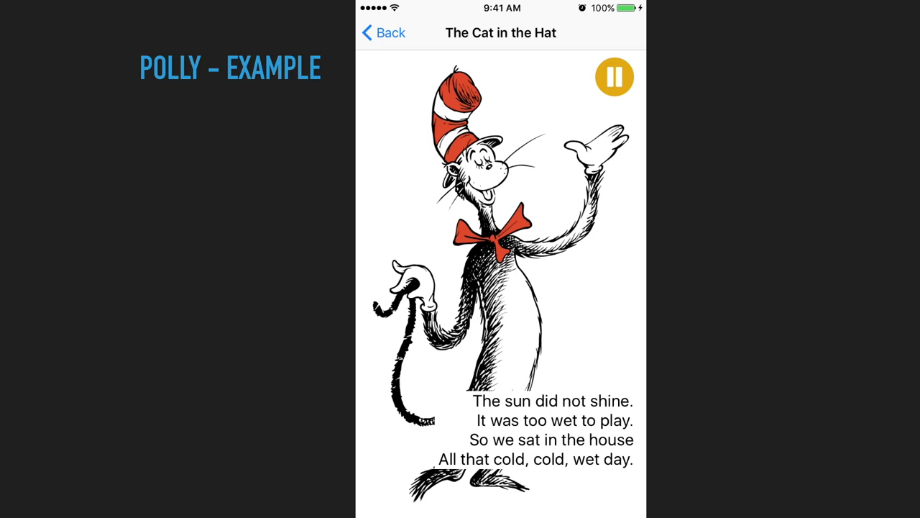
click(613, 77)
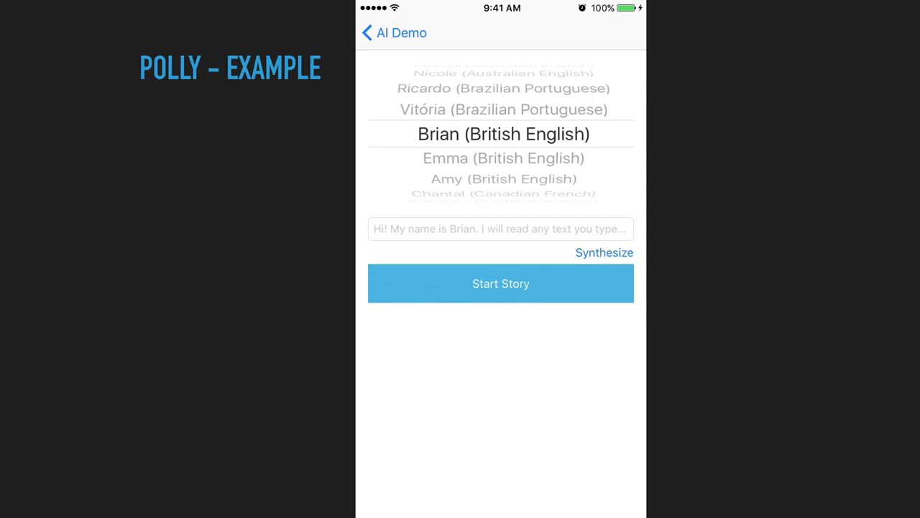
Replay The Cat in the Hat story narrated by the Brian (British English) voice
click(500, 282)
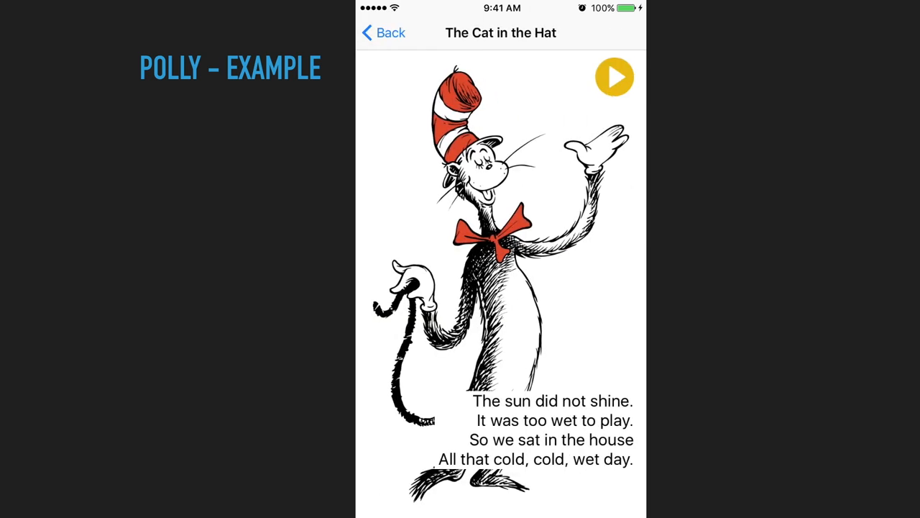
click(614, 77)
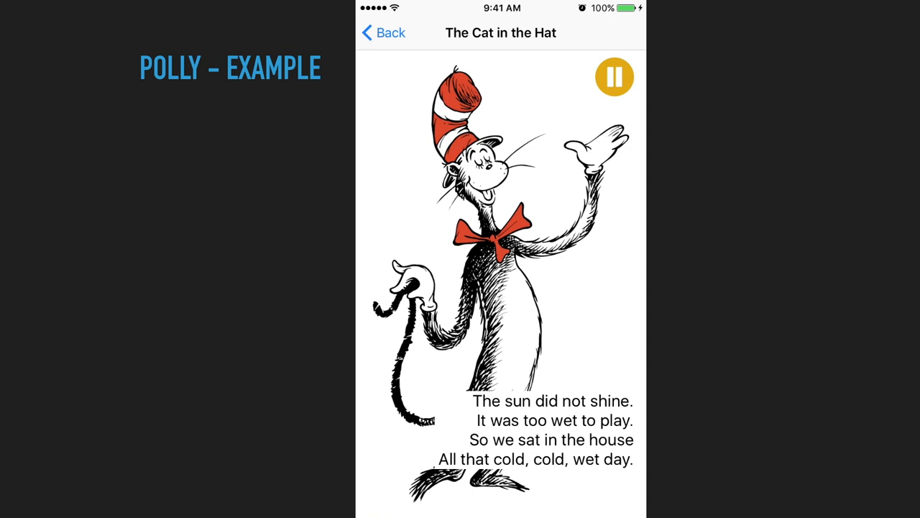
click(613, 77)
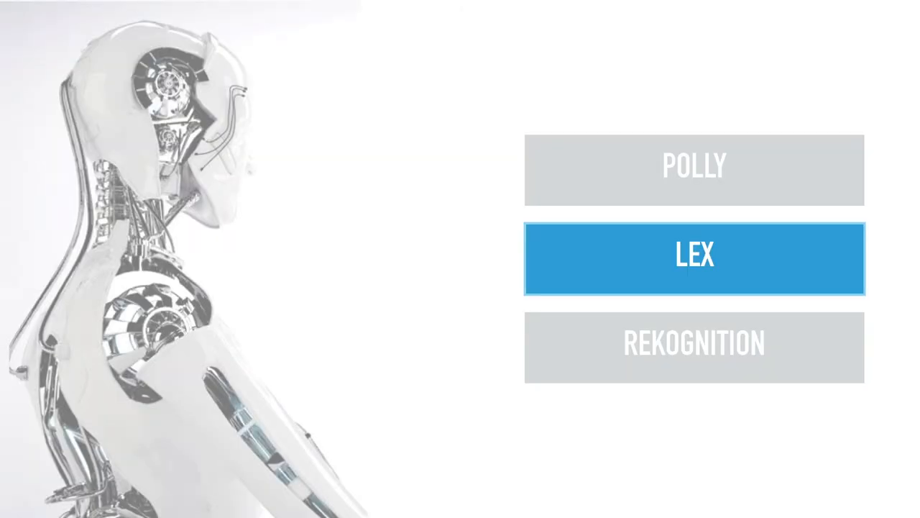
Advance to the Lex 'Step 1: Create a bot' slide with the BookHotel diagram
click(694, 257)
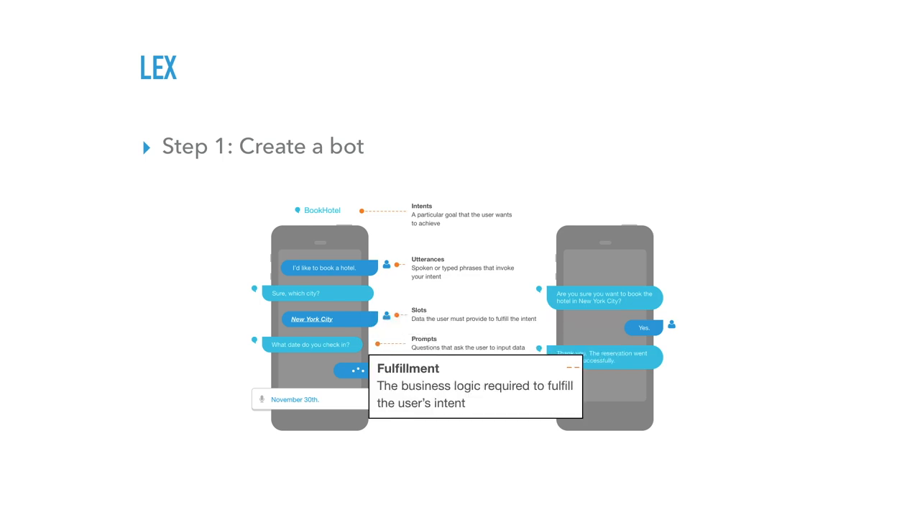
Step past the Lex interaction delegate code slide to the Lex example demo
key(Right)
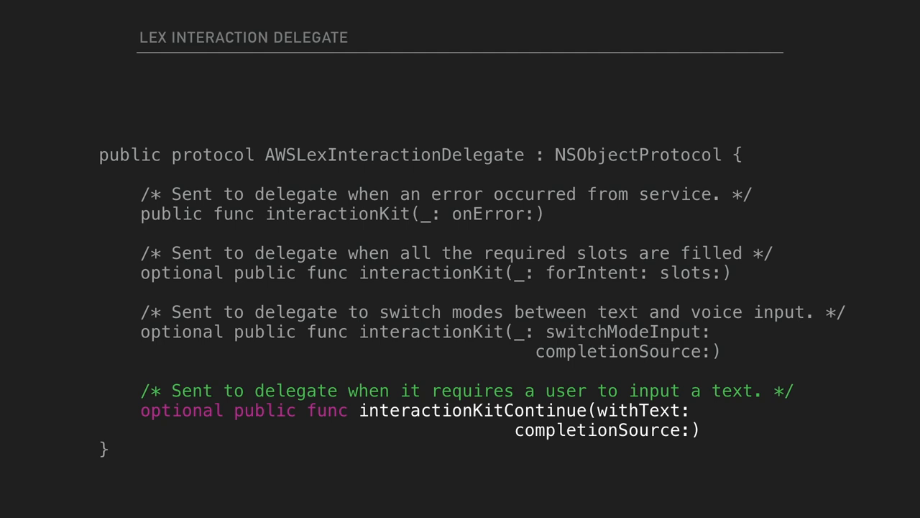
key(right)
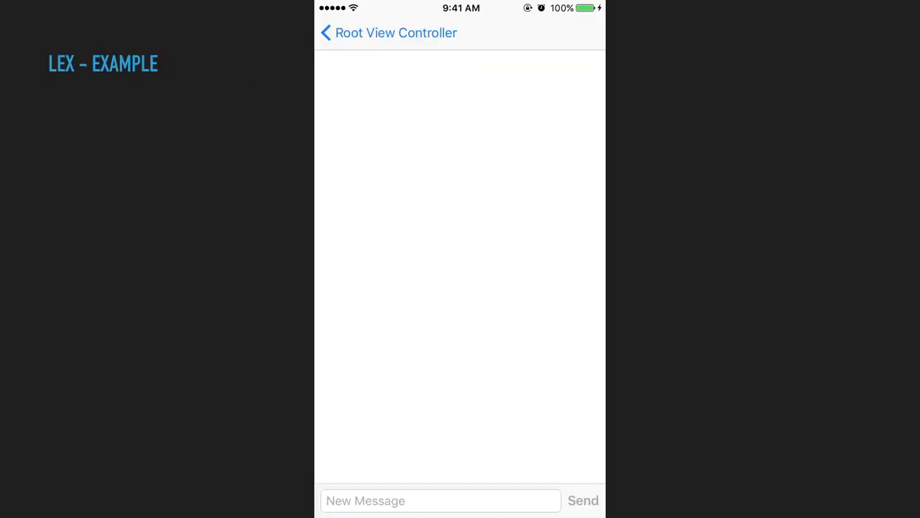
Start the Lex chat demo and send the hotel booking request
click(440, 501)
text(I want to b)
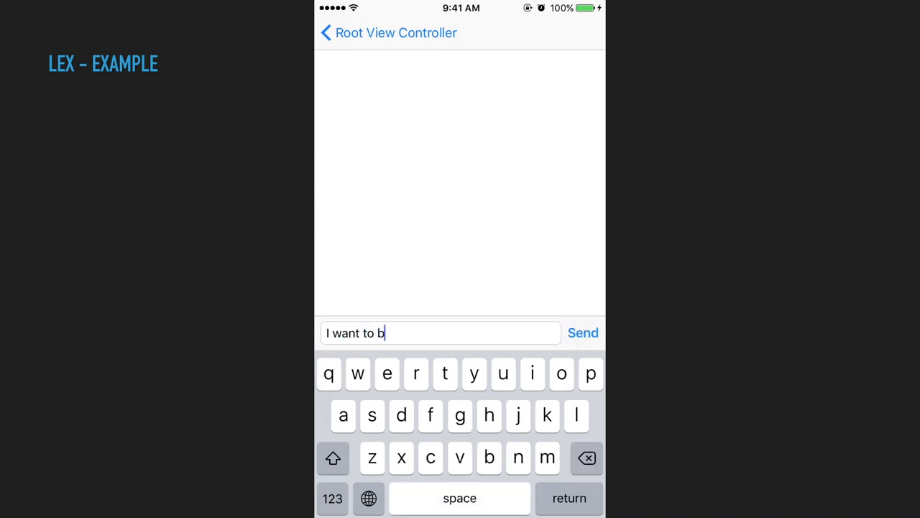
text(ook a)
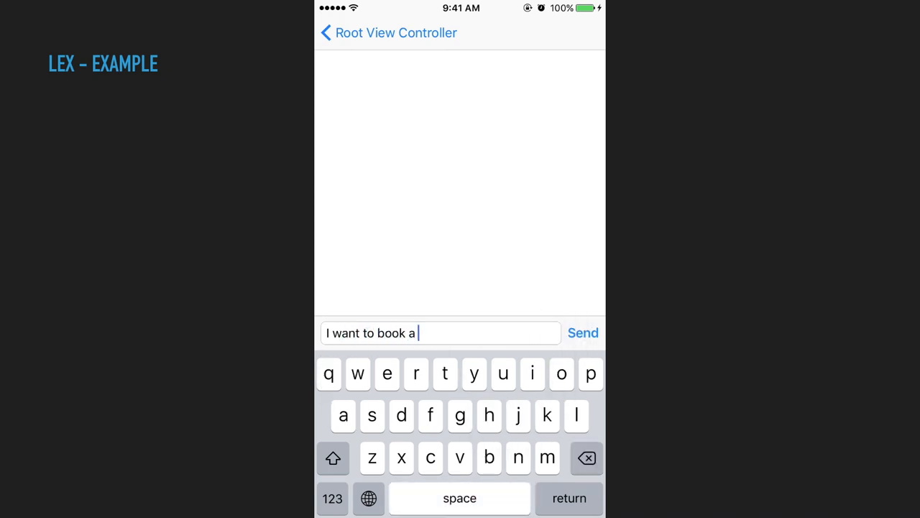
click(583, 332)
text(Melb)
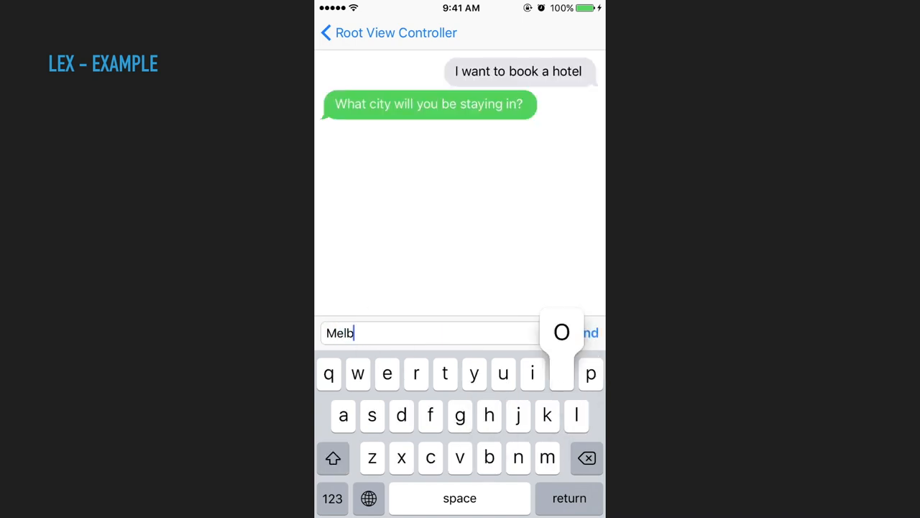
click(584, 332)
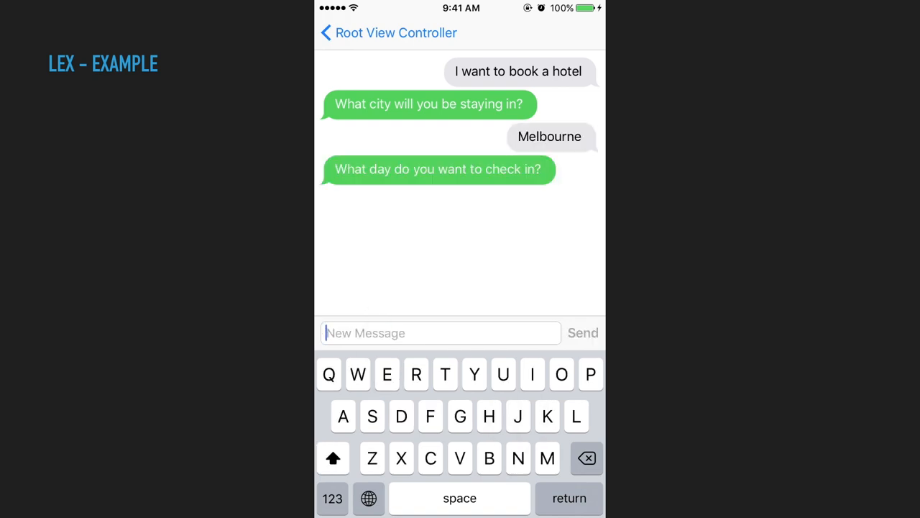
Reply 'Next', then 'Queen' for the room type, reaching the Melbourne booking offer
text(Next)
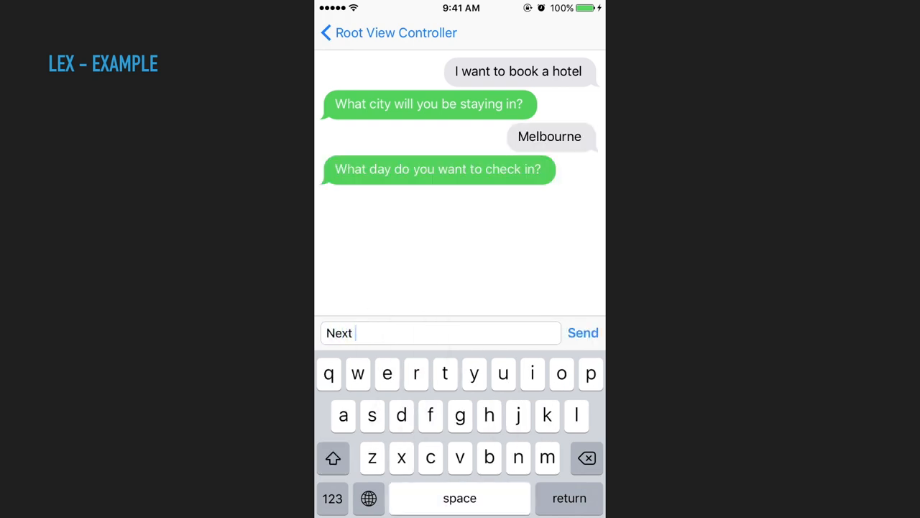
click(583, 333)
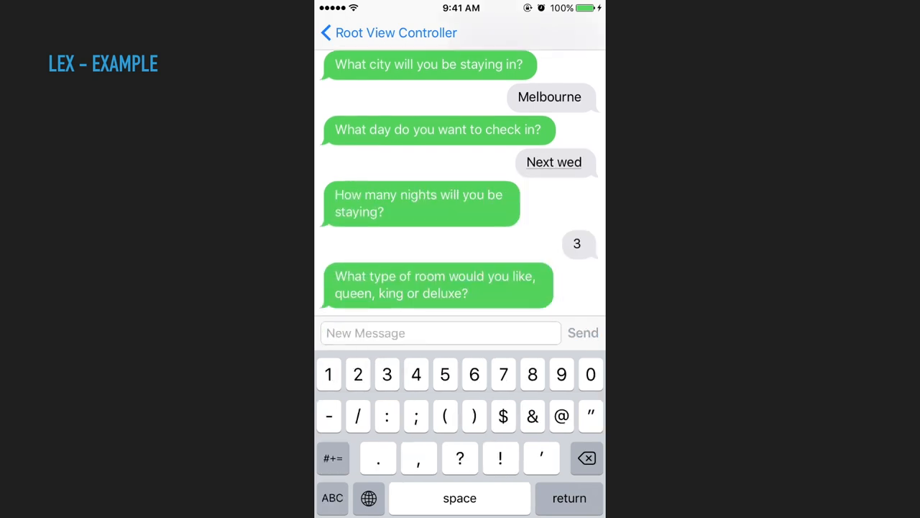
text(Queen)
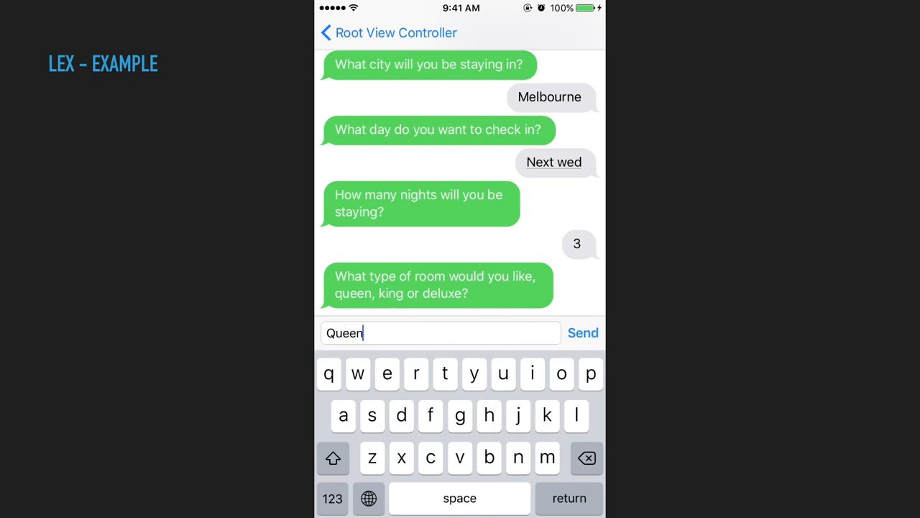
click(583, 332)
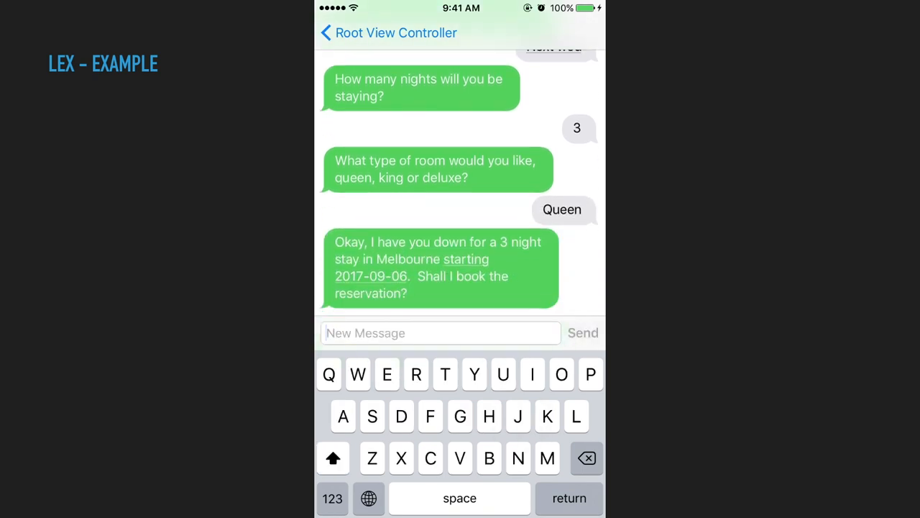
click(474, 374)
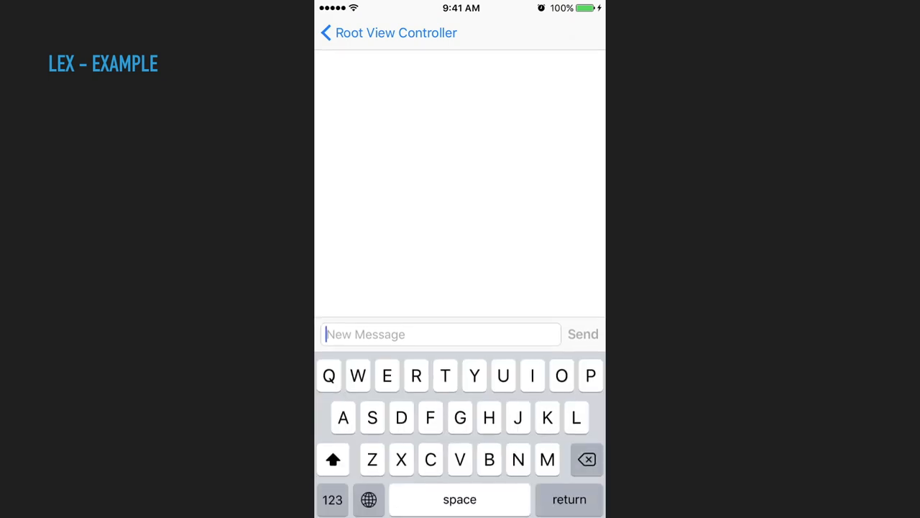
Send a three-night Melbourne booking request with a 1st September check-in
text(Book a three n)
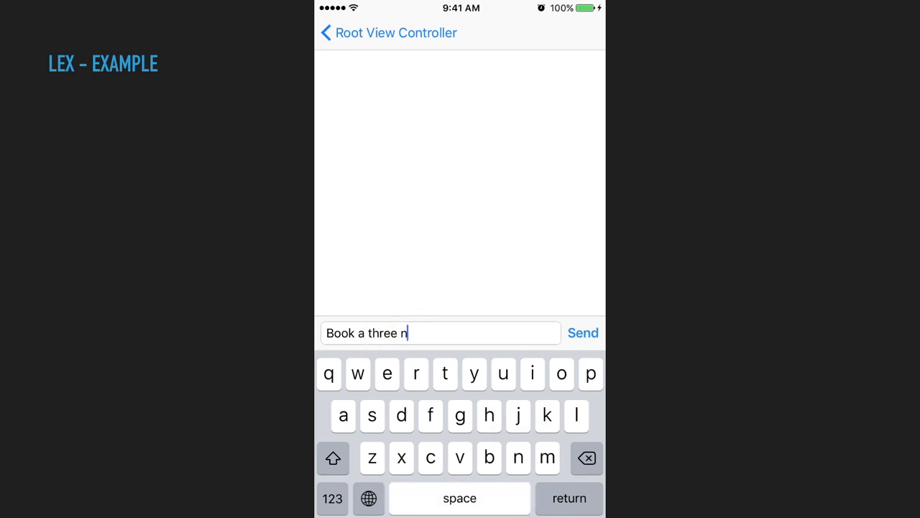
text(ight stay in m)
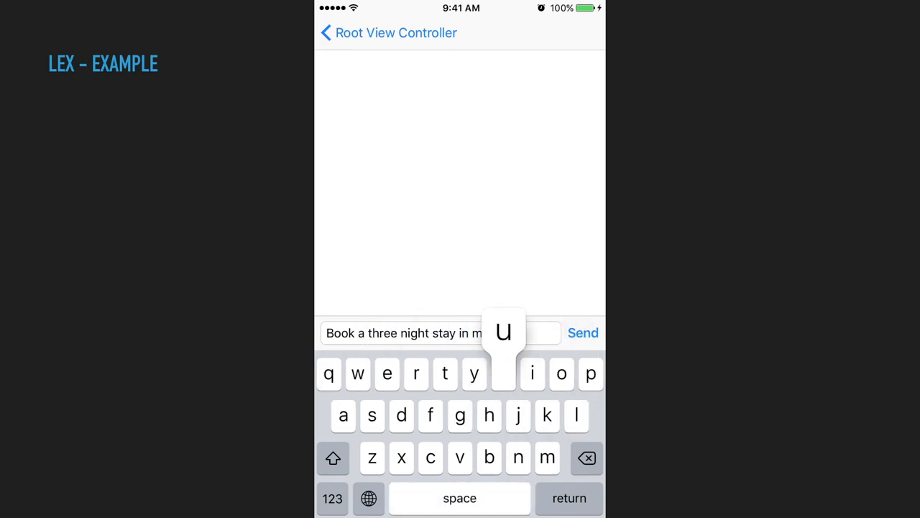
click(584, 333)
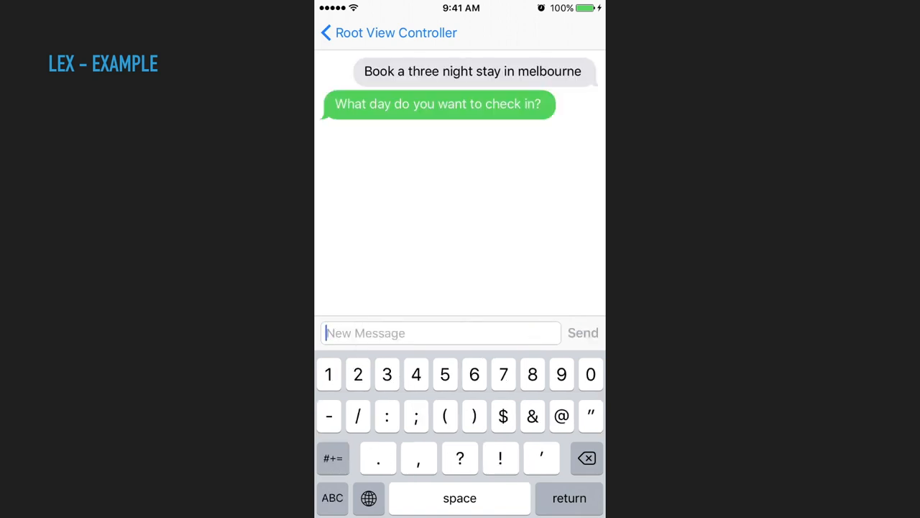
text(1st)
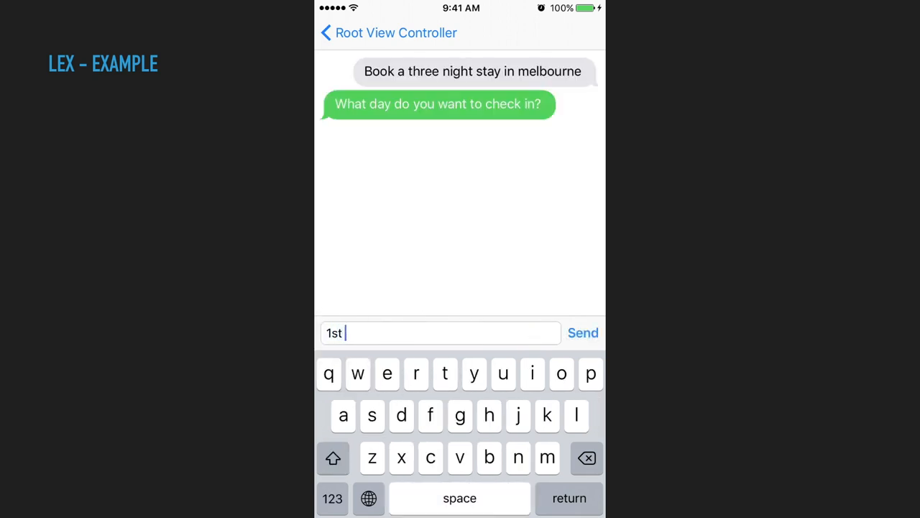
click(583, 332)
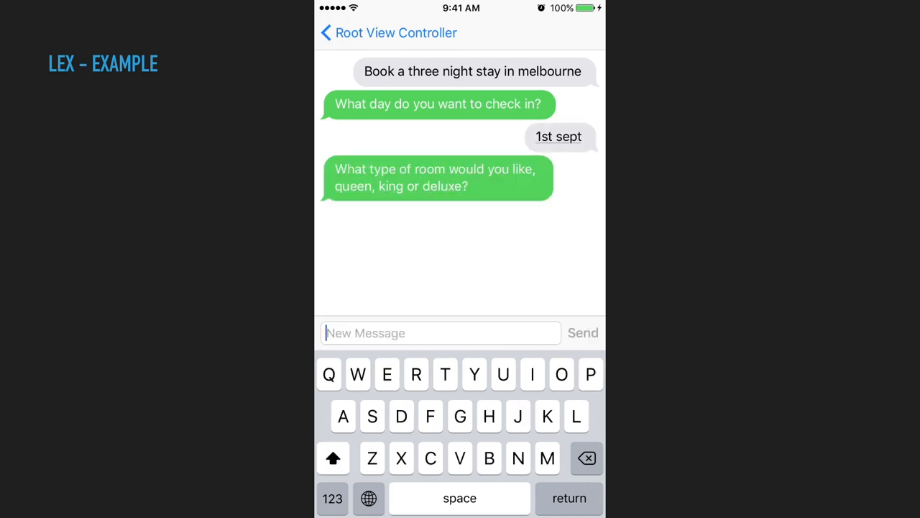
Answer Queen for the room type and send the final confirmation reply
text(u)
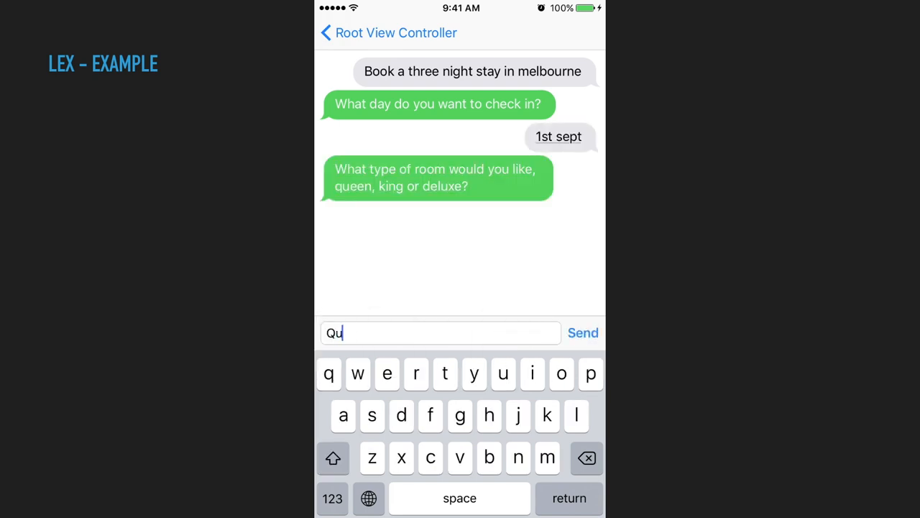
click(583, 333)
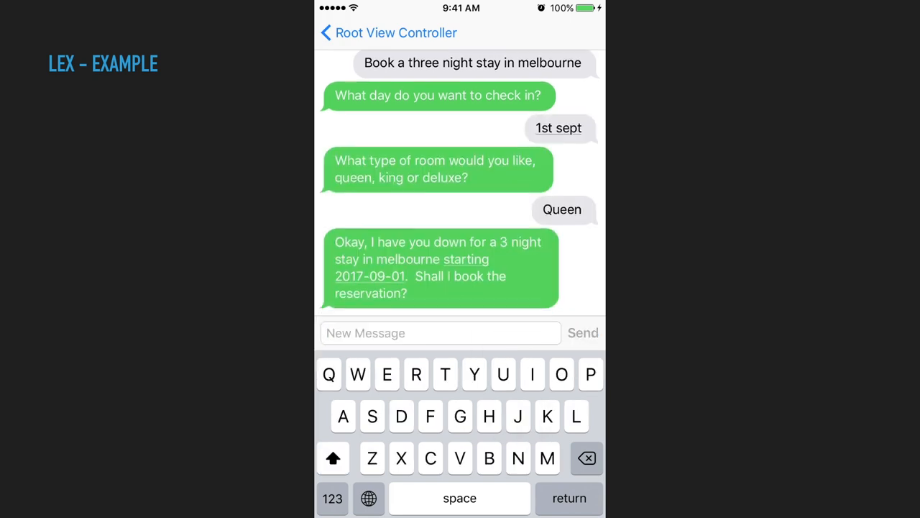
text(Yu)
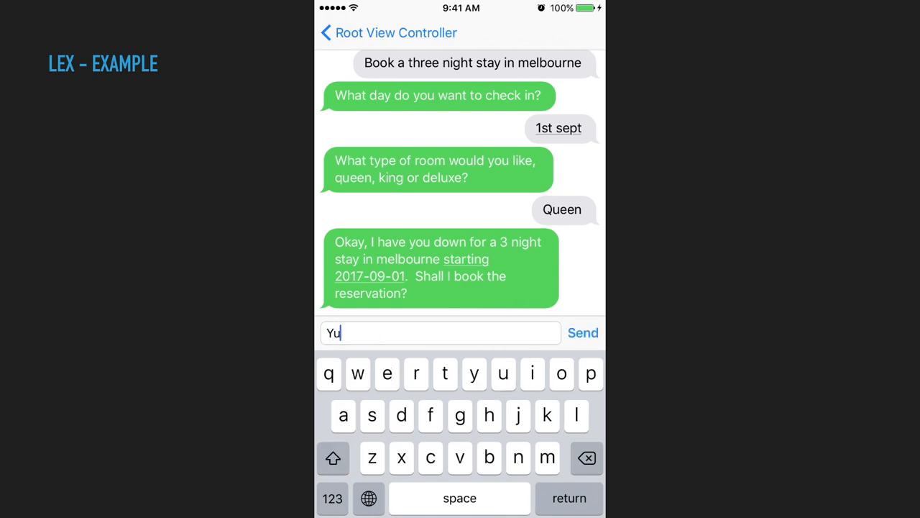
click(584, 332)
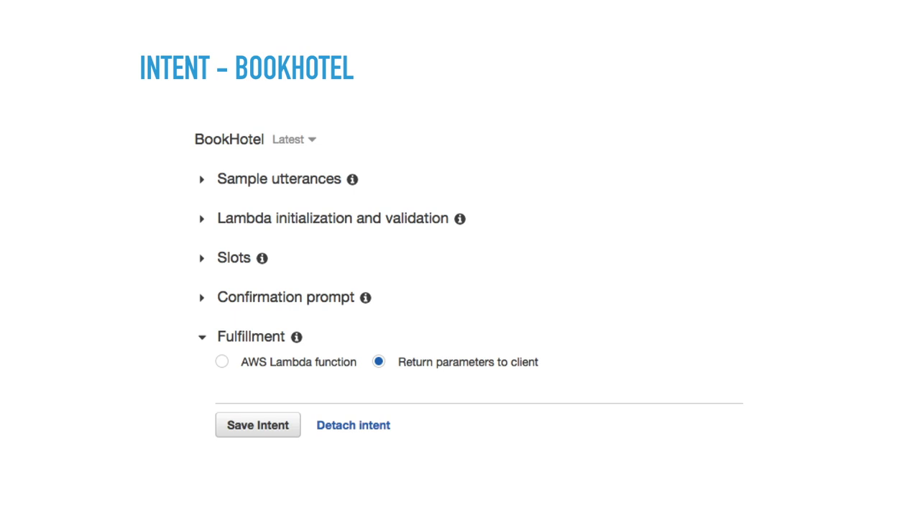
Advance to the 'Intent - BookHotel' slide showing the Lex console intent configuration
click(202, 179)
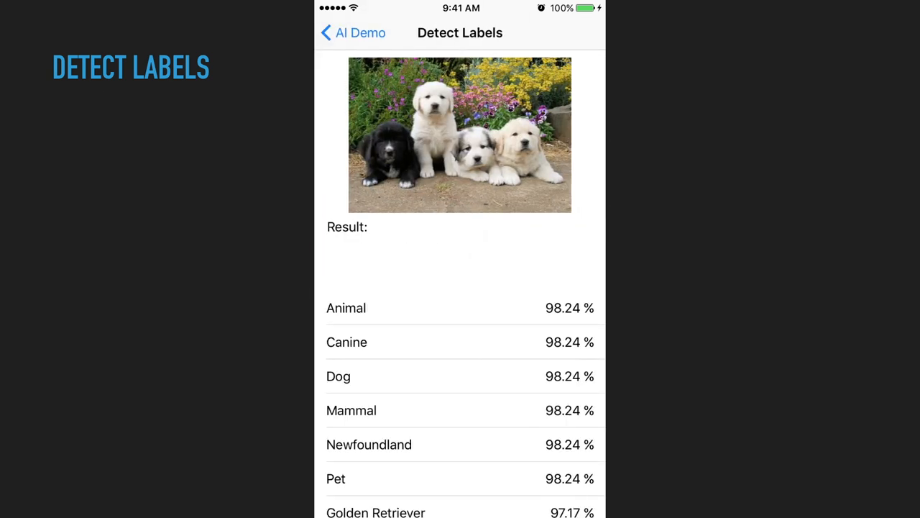
Scroll through the Detect Labels demo listing Animal, Canine and Dog for the puppy photo
scroll(down, 3)
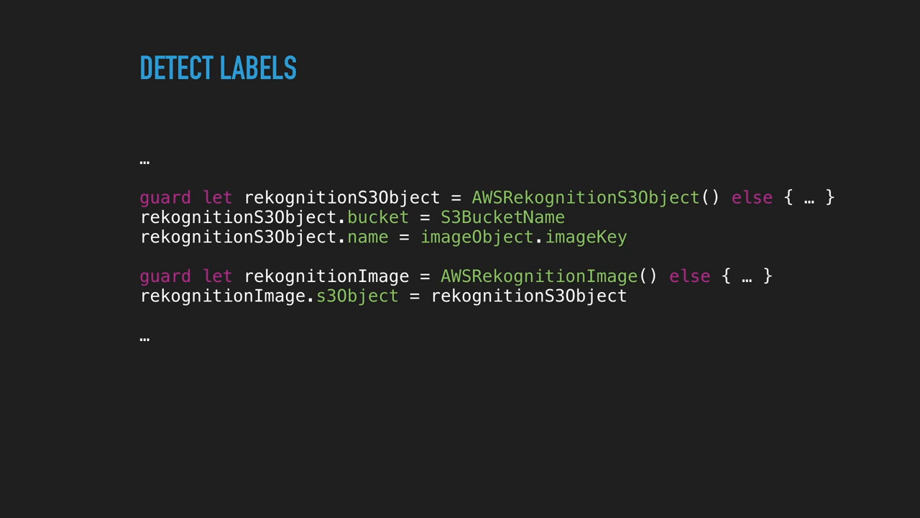
Advance to the Detect Labels code slide with the AWSRekognitionS3Object snippet
key(Right)
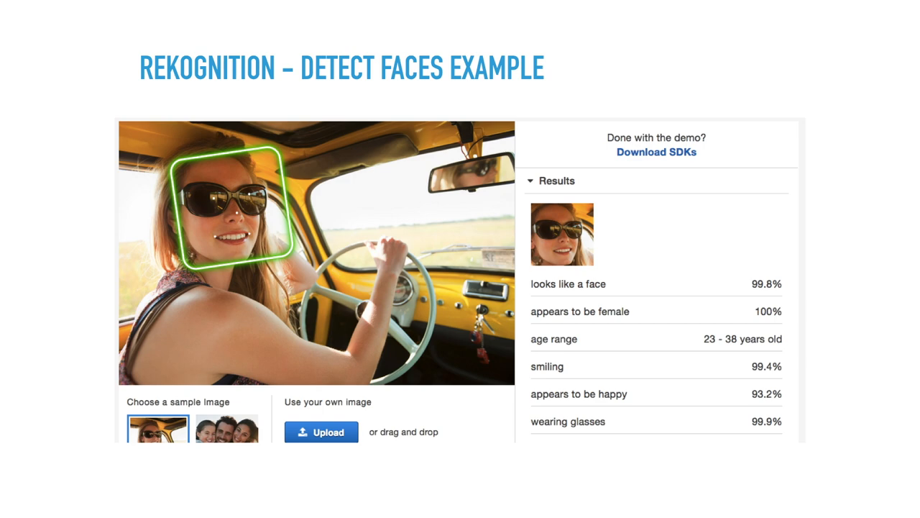
Advance past the sunglasses Detect Faces example to the single-face demo slide
click(226, 427)
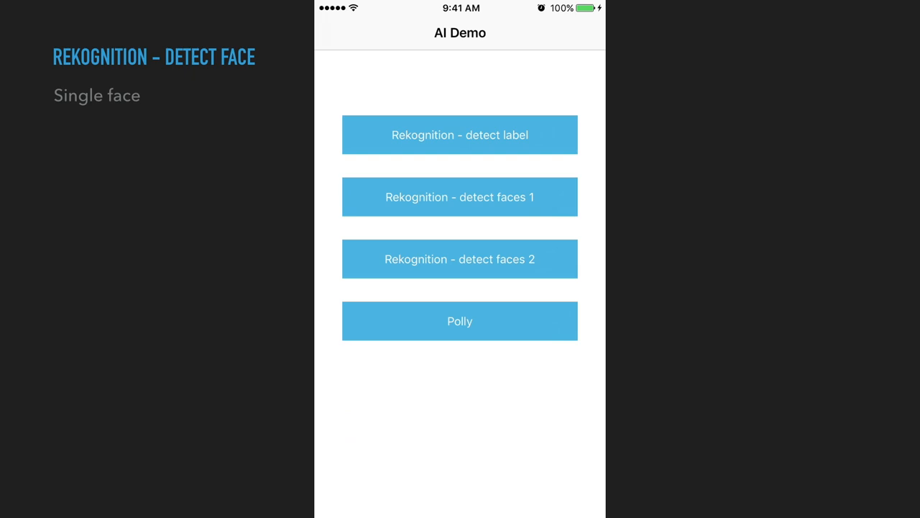
Run the face-detection demo twice and scroll through each face's confidence results
click(459, 196)
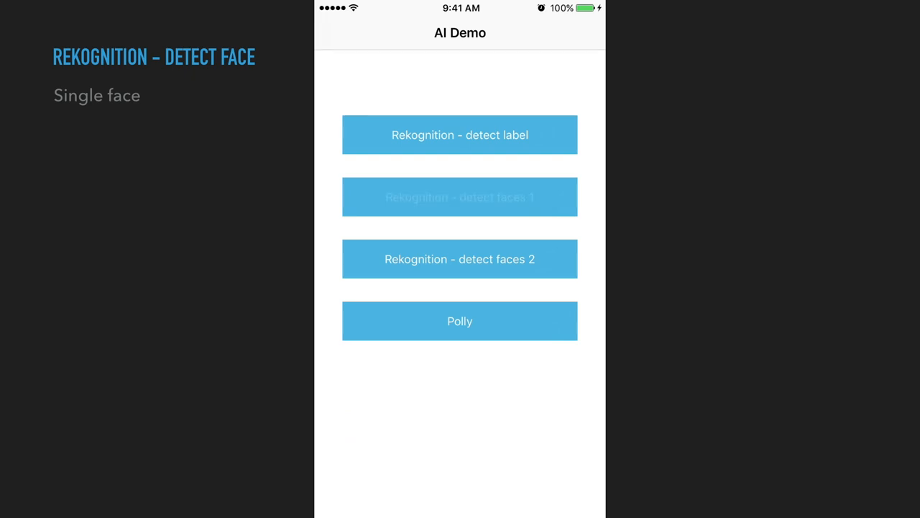
click(460, 197)
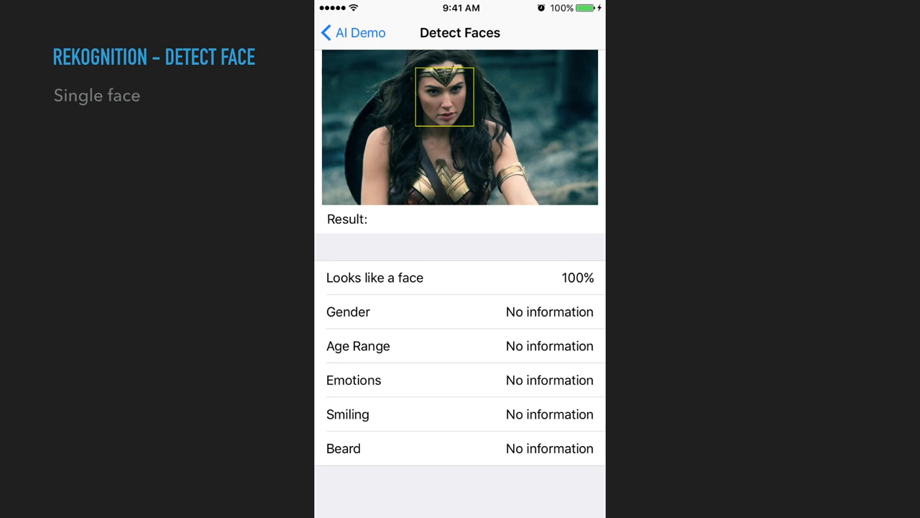
click(351, 33)
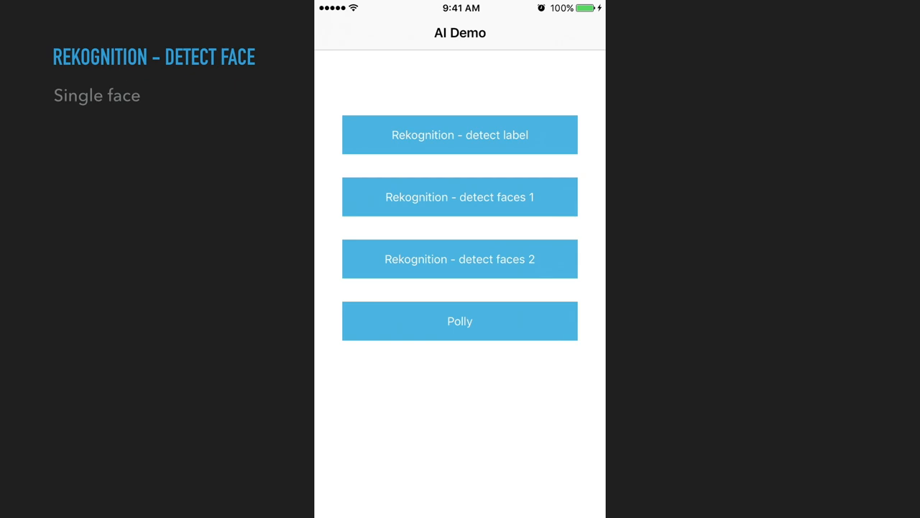
click(460, 196)
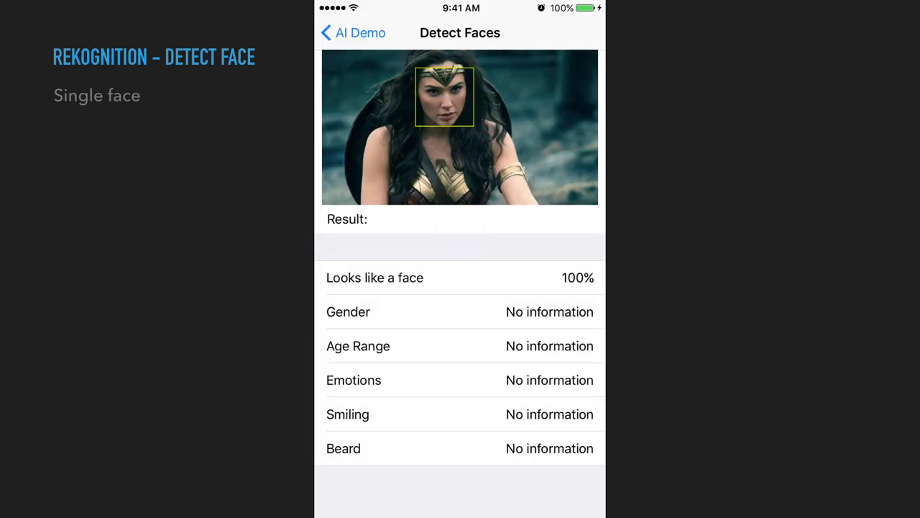
click(353, 32)
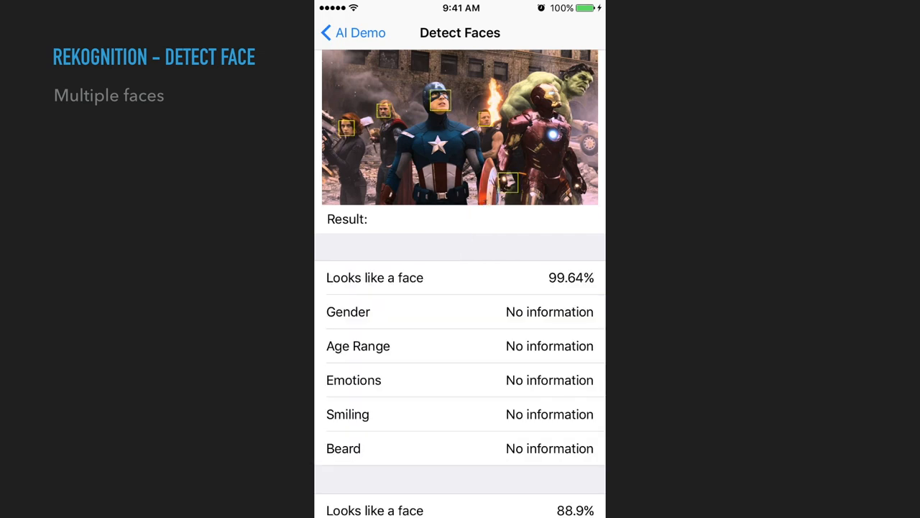
scroll(down, 3)
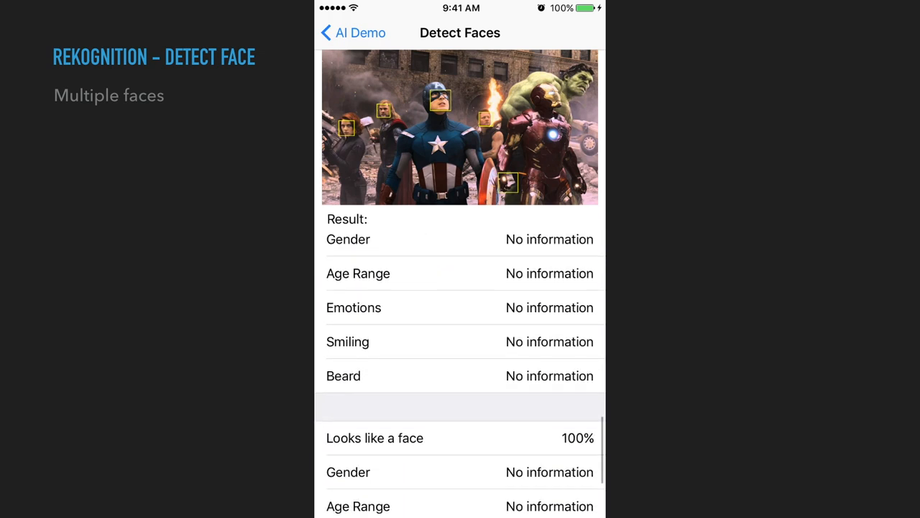
scroll(down, 3)
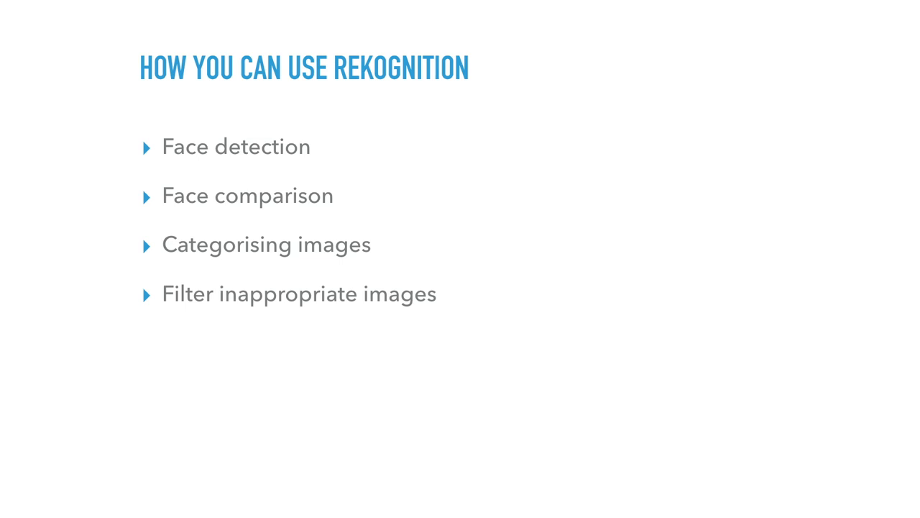
key(right)
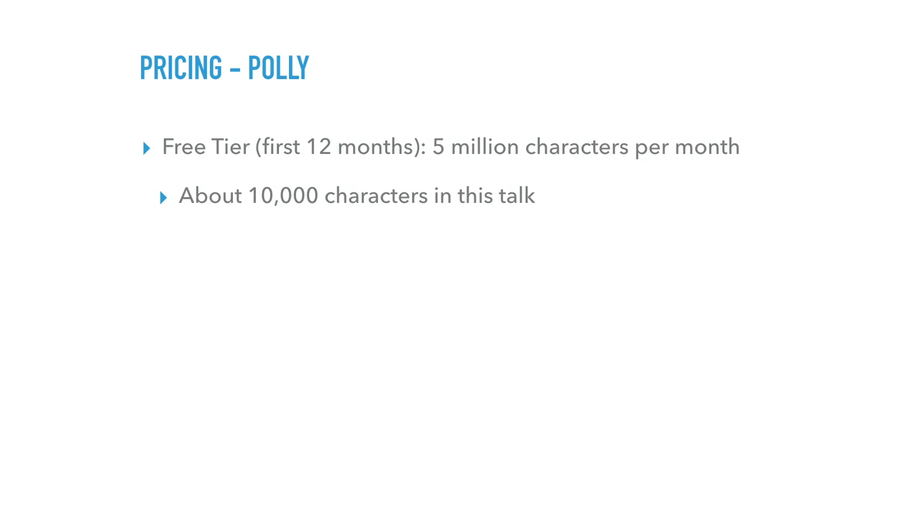
Move on from the Polly free-tier pricing slide to the next point
key(right)
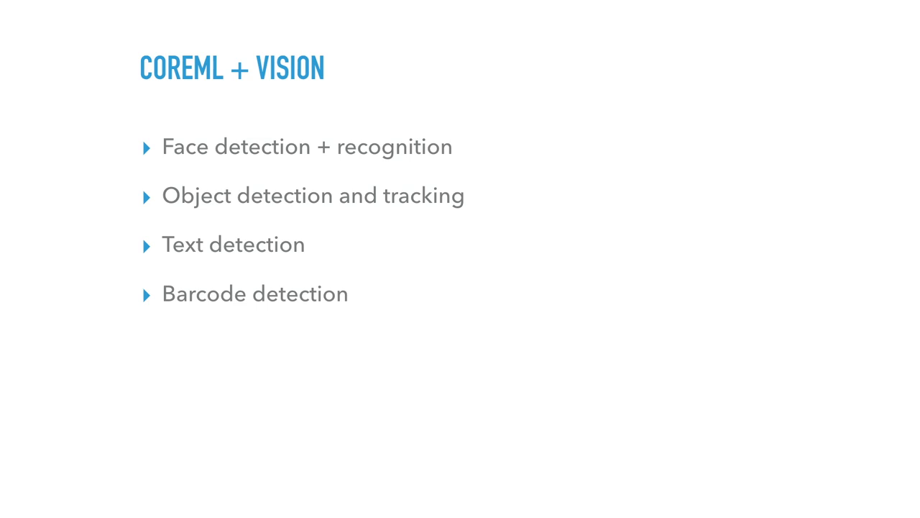
Advance to the 'Major advantage' slide on offline, on-device processing and live feedback
key(right)
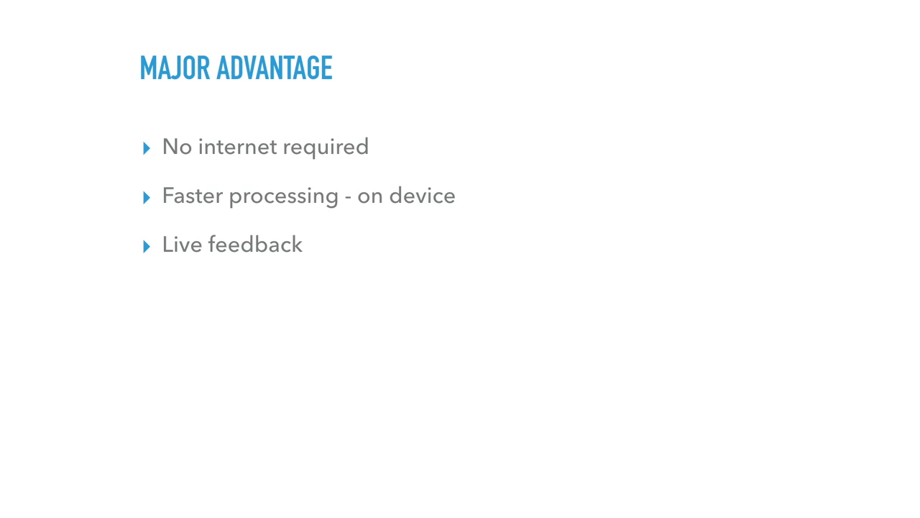
Advance to the 'AWS advantage' slide on platform and OS-version independence
key(Right)
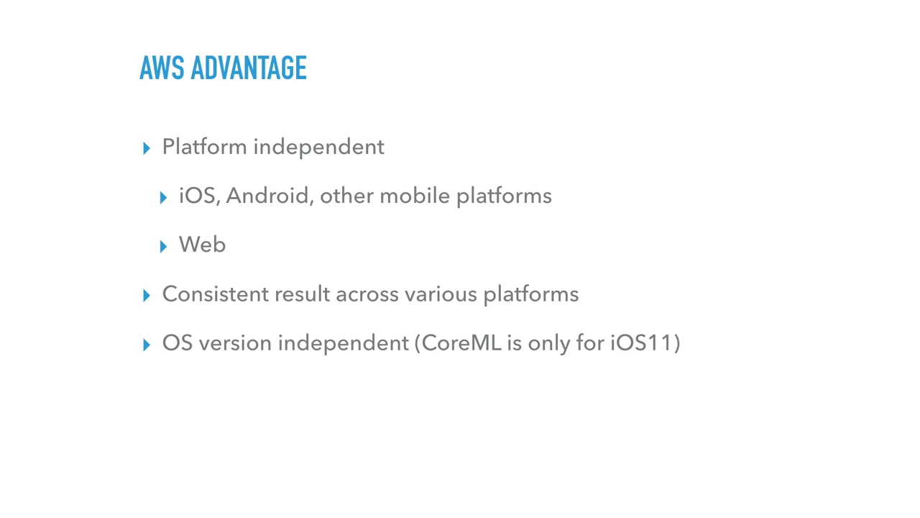
Advance to the 'Where to next?' closing-section title slide
key(Right)
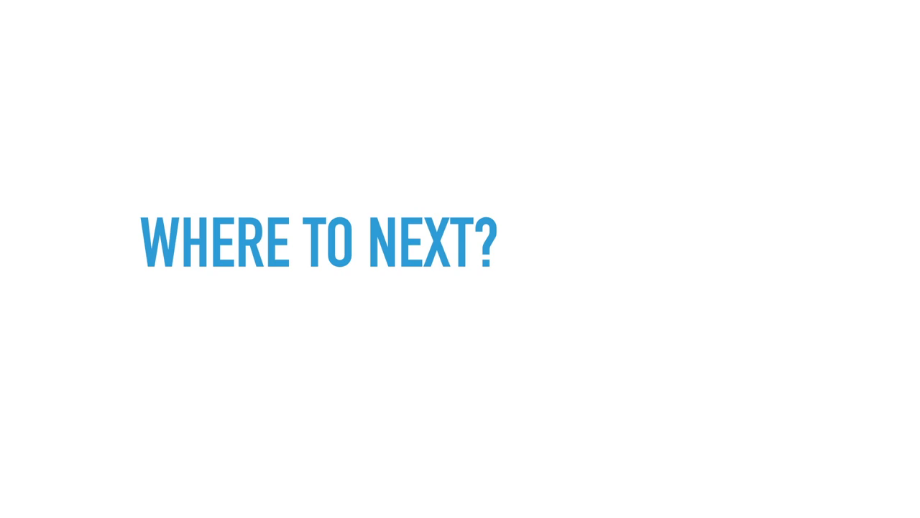
Show the next-steps list, then advance to the 'Further info' links slide
key(Right)
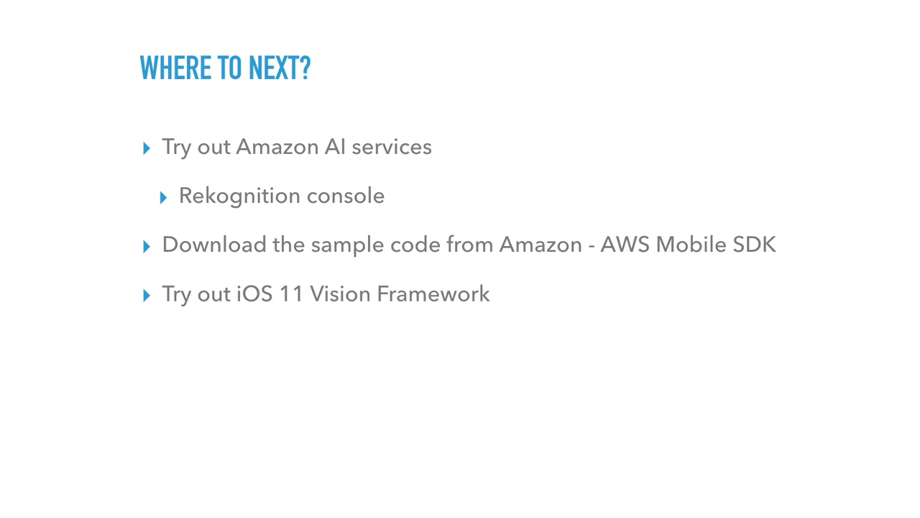
key(Right)
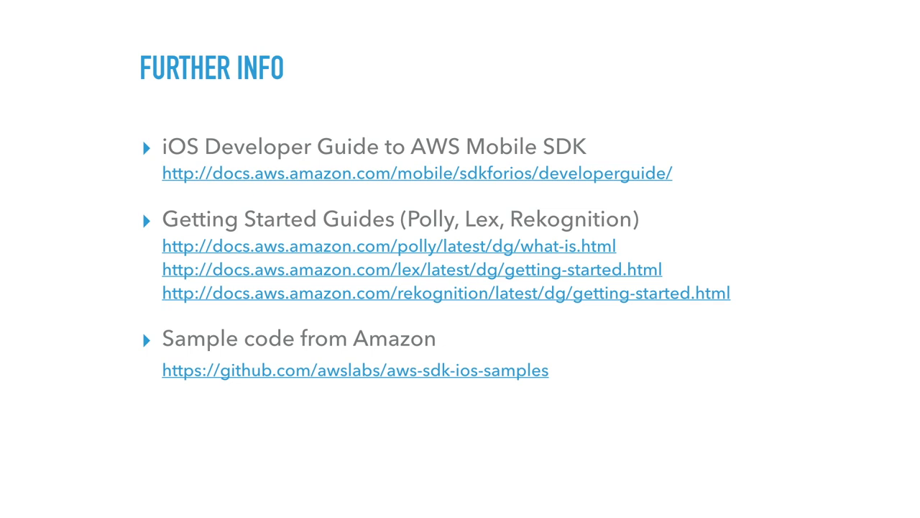